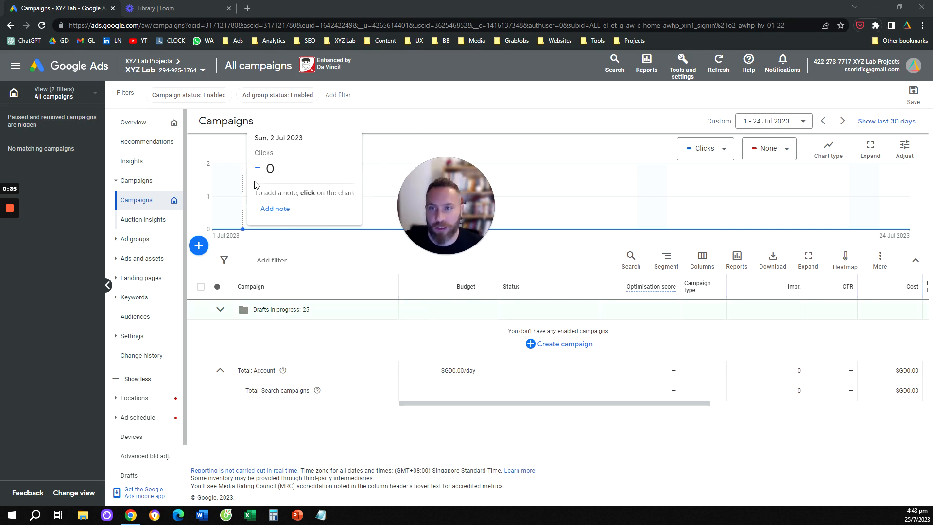
mouse_move(146, 141)
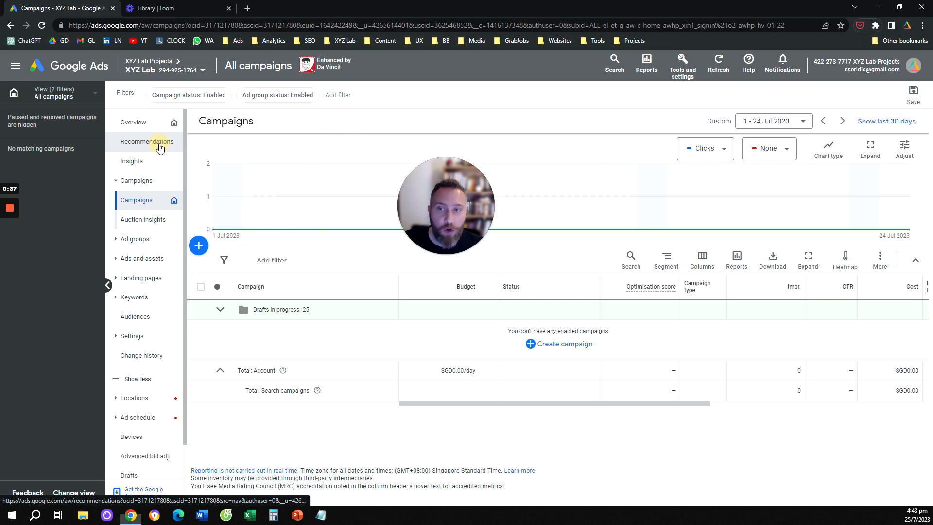
- Go to the Recommendations page for the XYZ Lab account
click(147, 142)
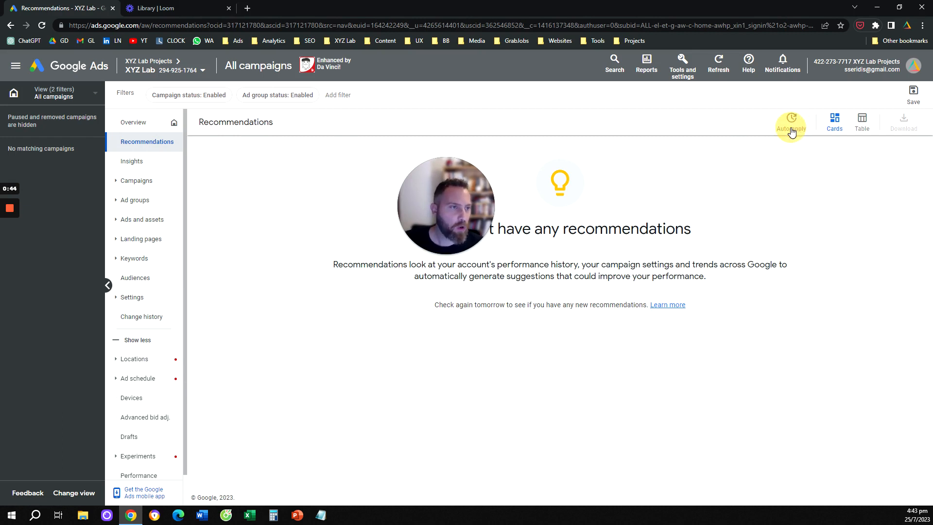
- Bring up the Auto-apply settings listing Maintain your ads and Grow your business types
click(790, 122)
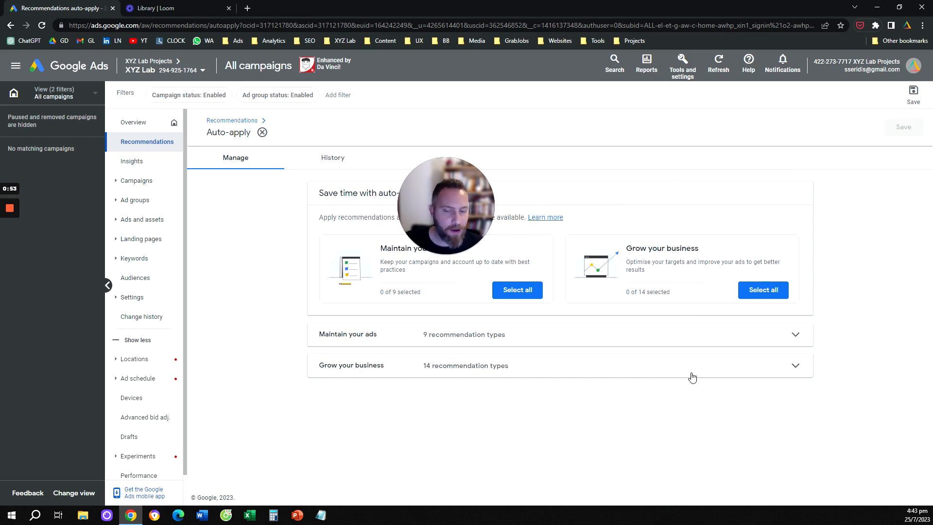
mouse_move(693, 341)
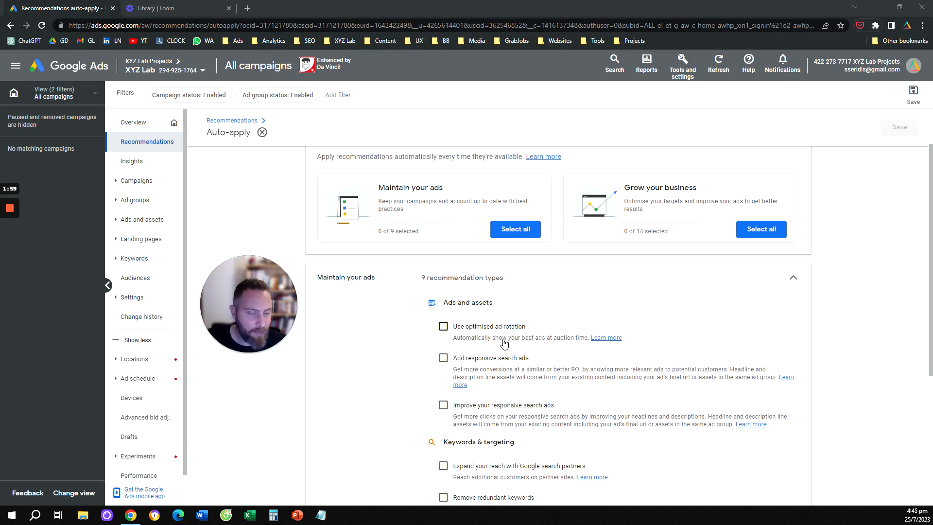
mouse_move(474, 347)
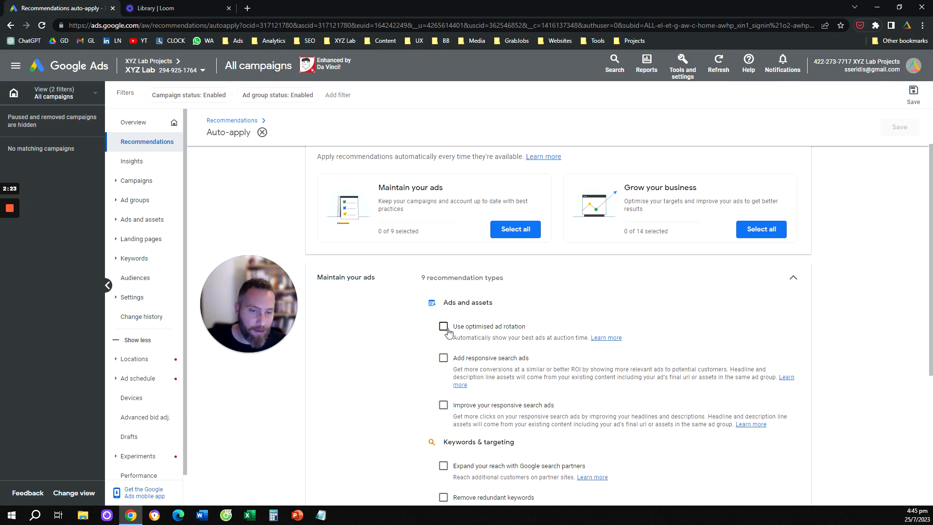
- Enable 'Use optimised ad rotation' for auto-apply, making Maintain your ads 1 of 9
click(443, 326)
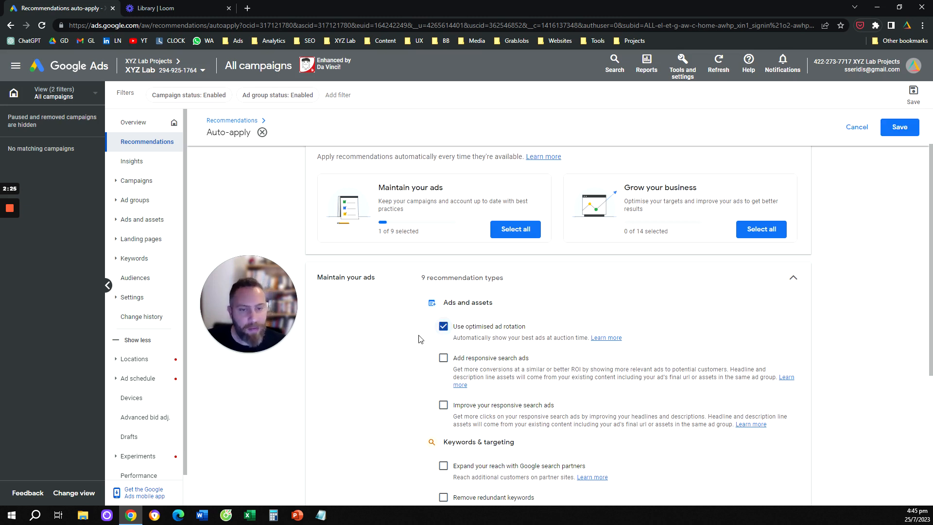
mouse_move(395, 341)
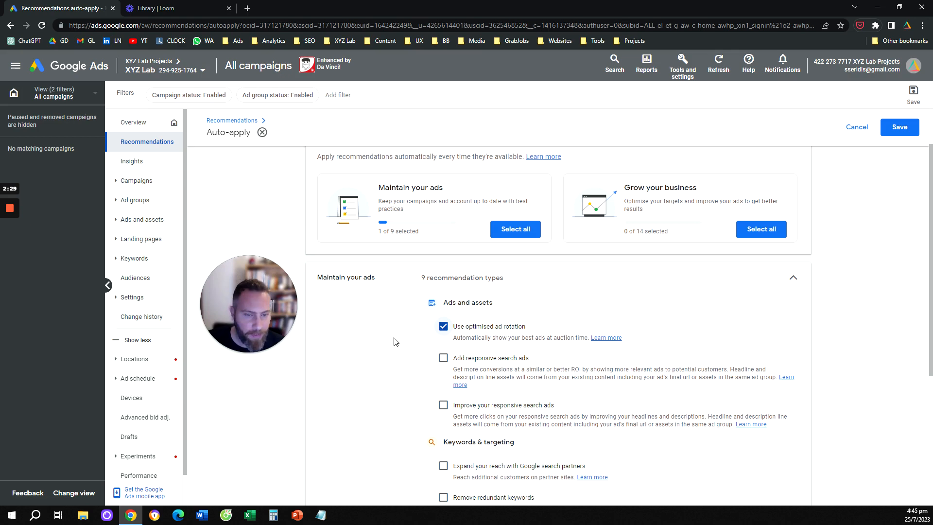
scroll(down, 3)
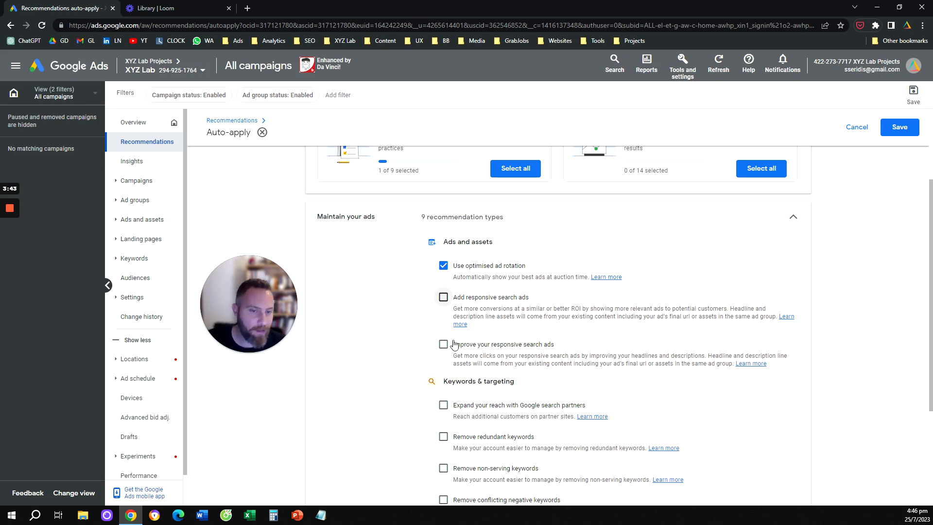
scroll(down, 3)
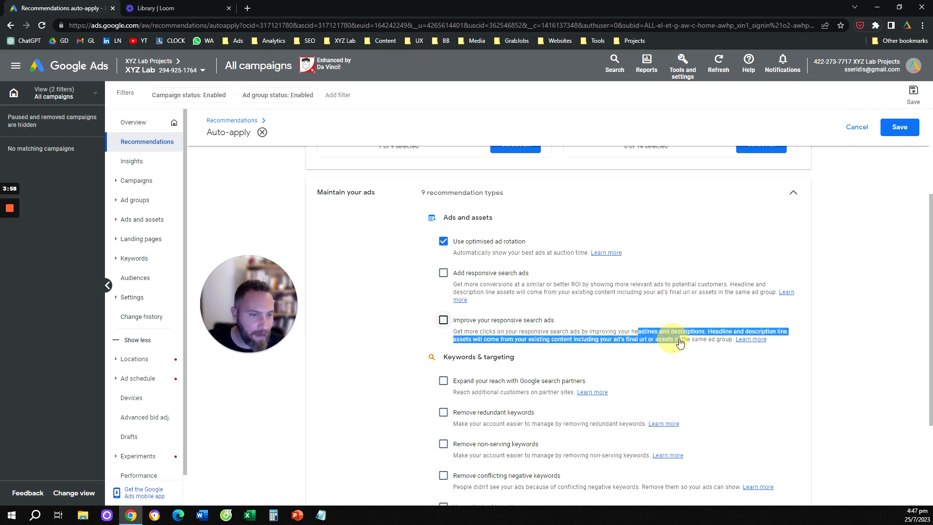
click(443, 319)
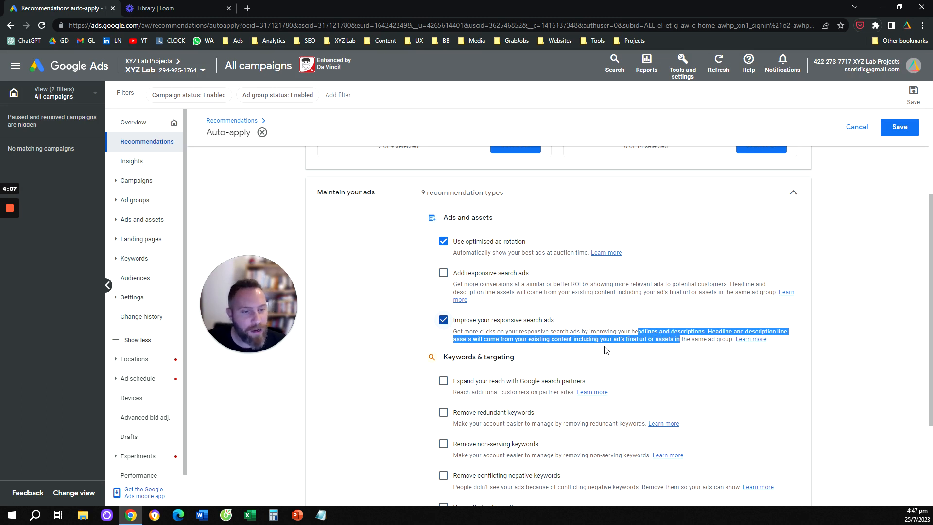
mouse_move(485, 320)
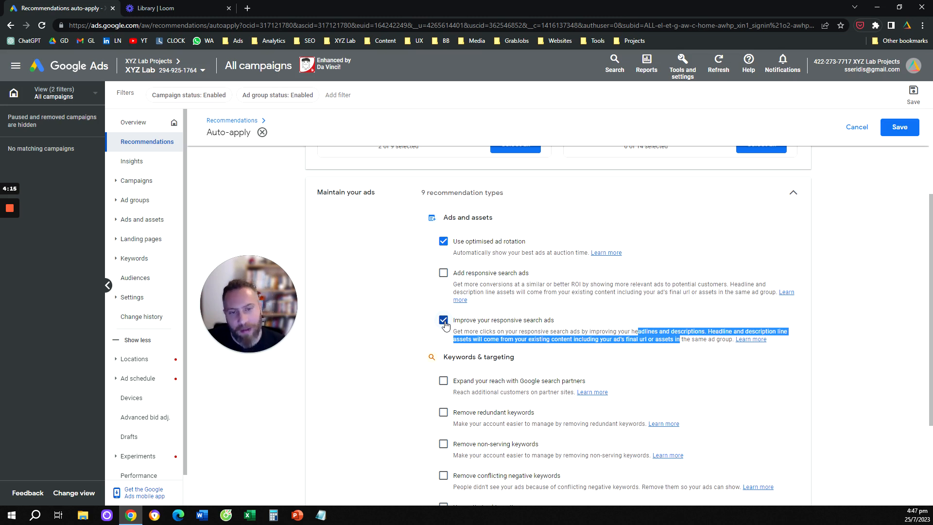
click(443, 320)
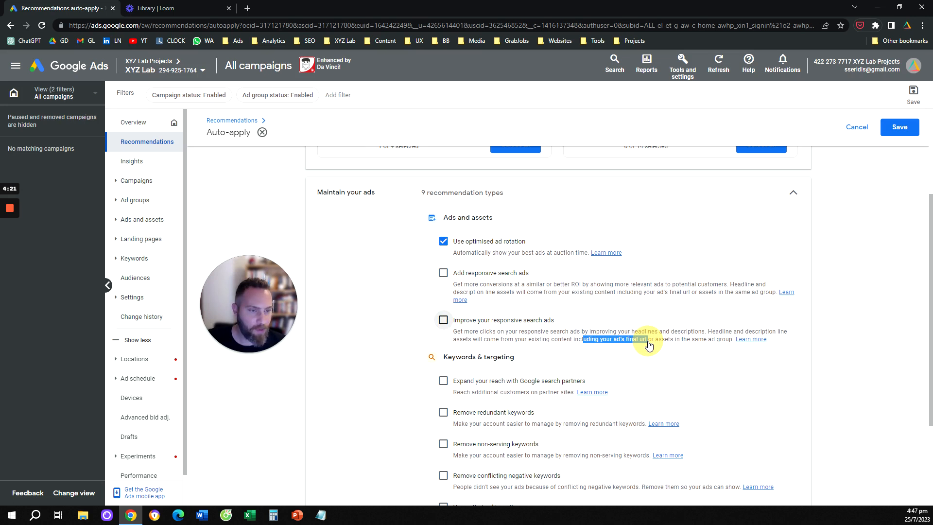
click(443, 320)
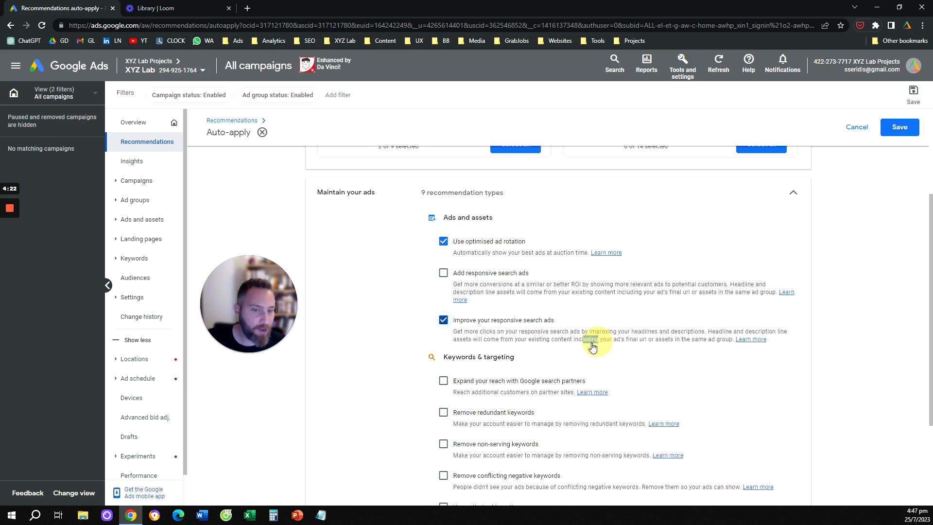
click(443, 319)
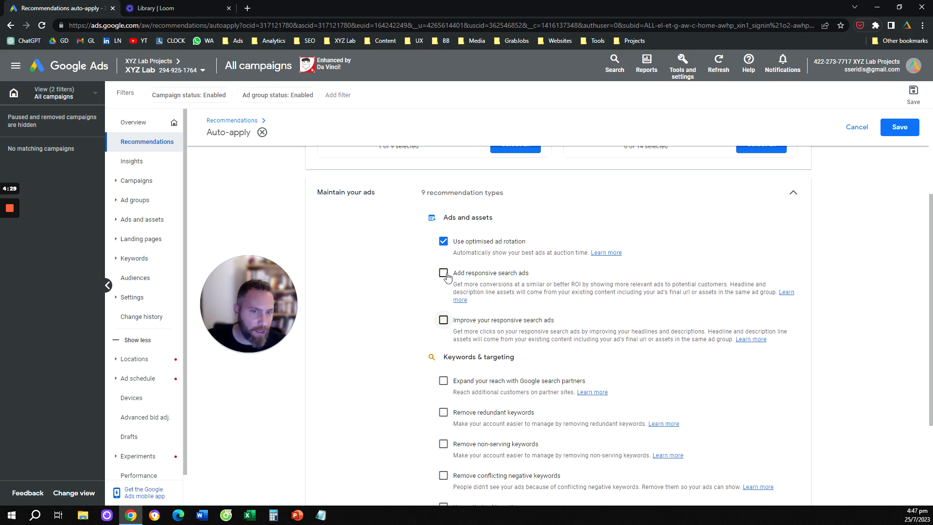
- Briefly enable then clear 'Expand your reach with Google search partners', leaving it off
scroll(down, 3)
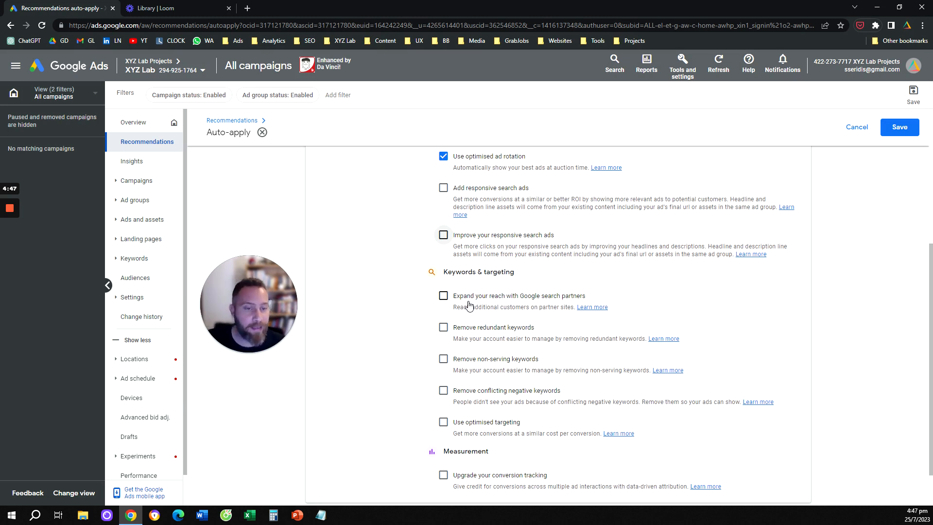
click(443, 296)
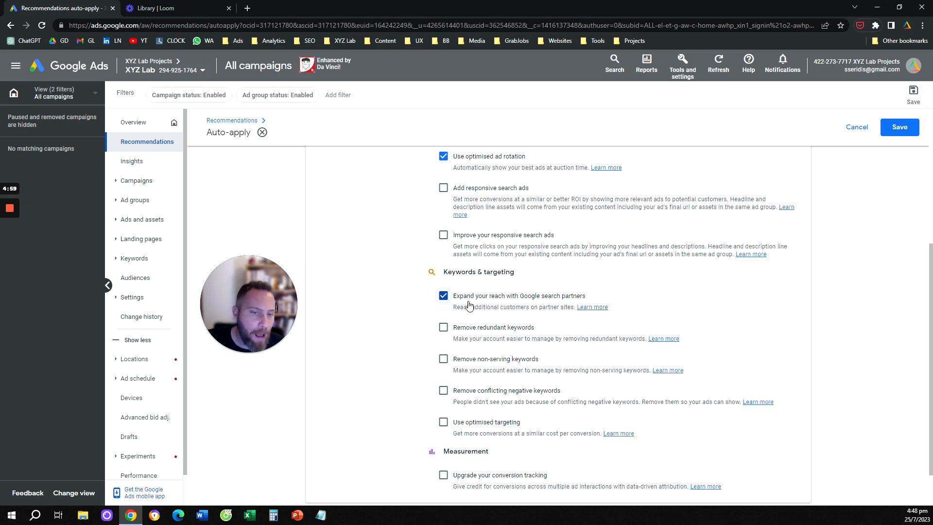
click(443, 295)
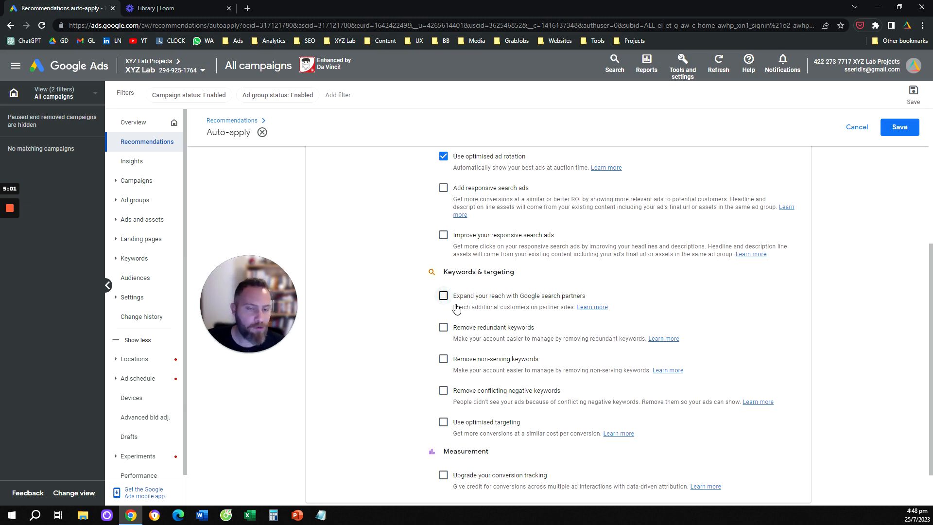
mouse_move(397, 346)
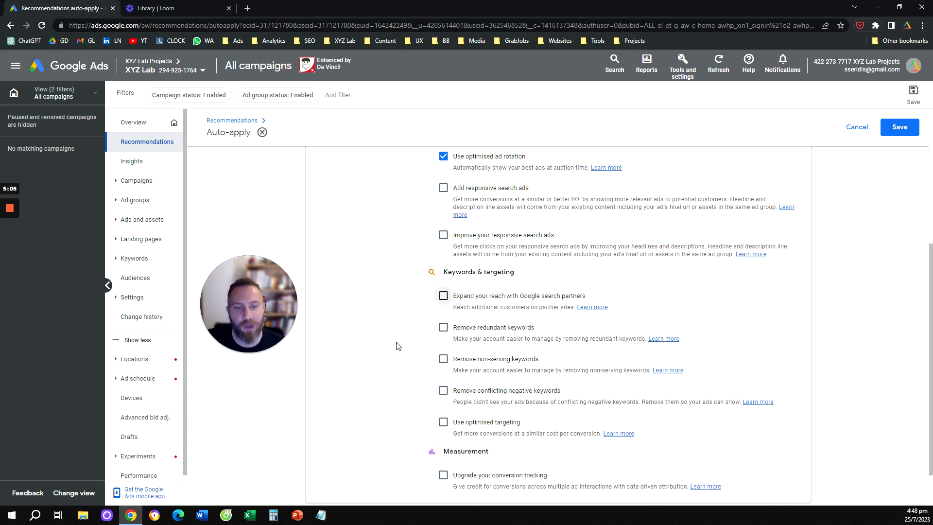
scroll(down, 3)
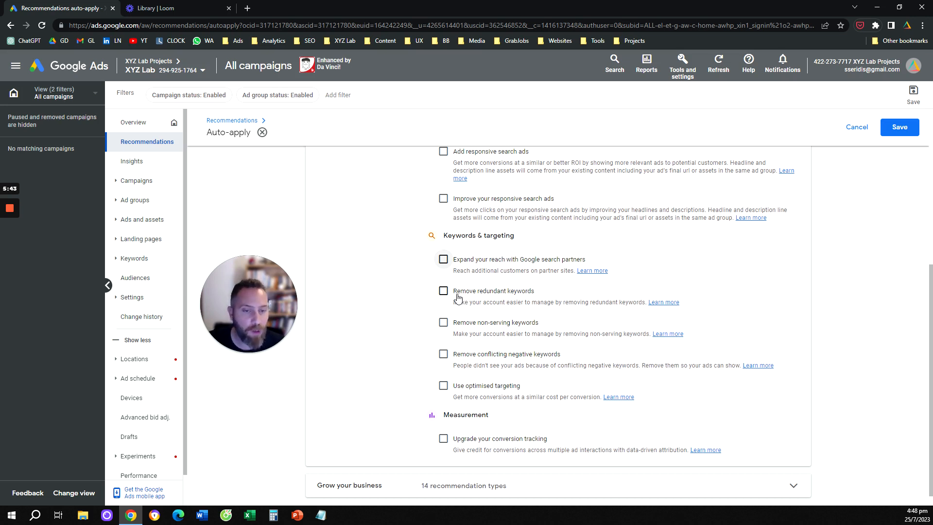
mouse_move(443, 322)
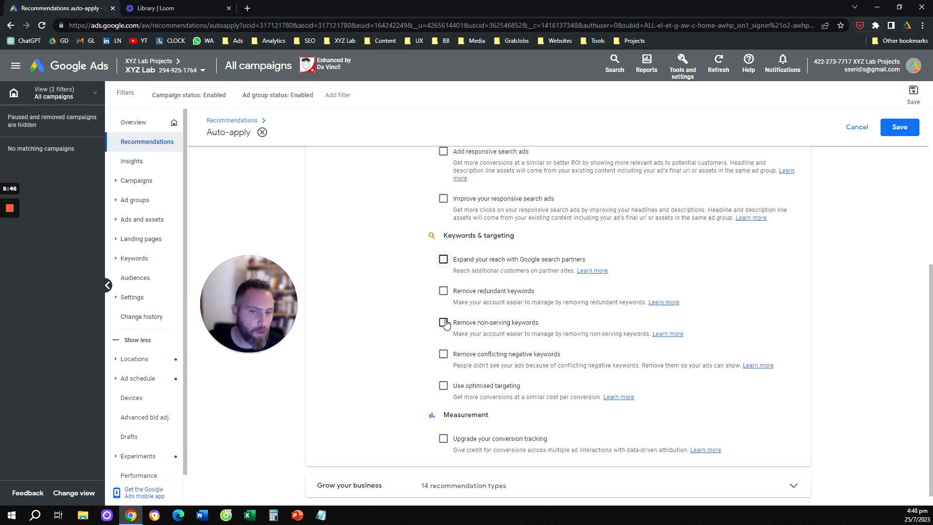
- Enable 'Remove conflicting negative keywords' for auto-apply under Keywords & targeting
scroll(down, 3)
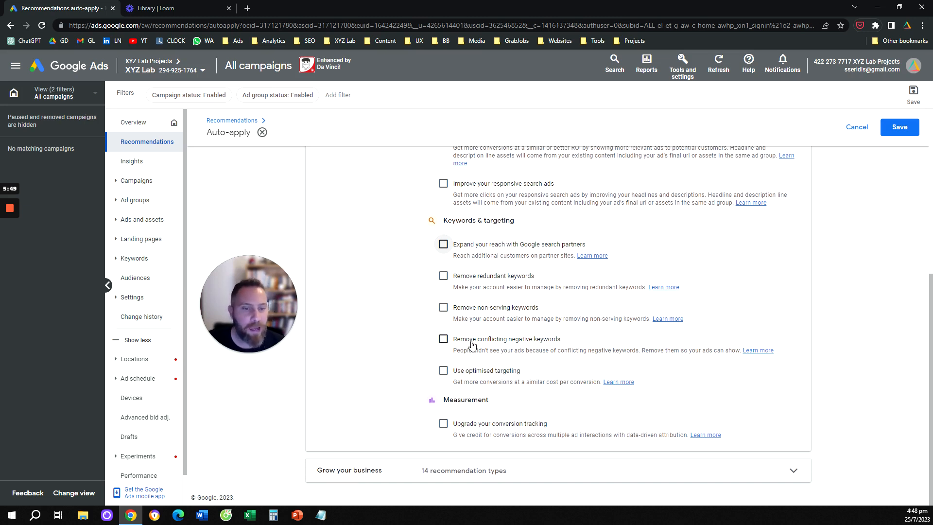
click(443, 339)
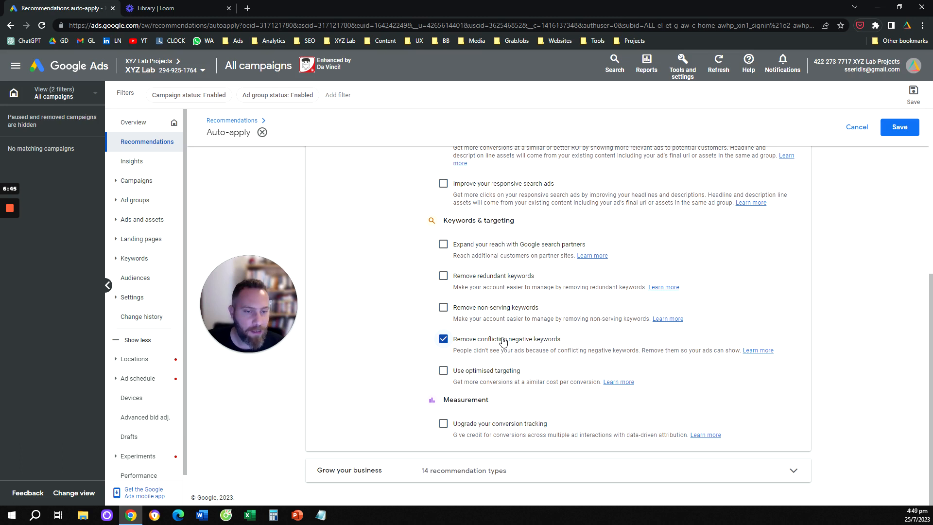
mouse_move(508, 352)
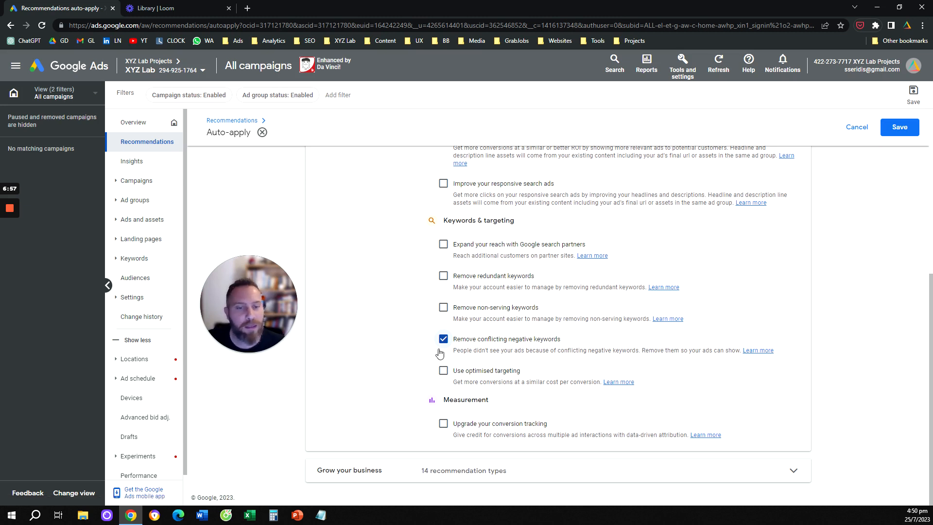
mouse_move(441, 349)
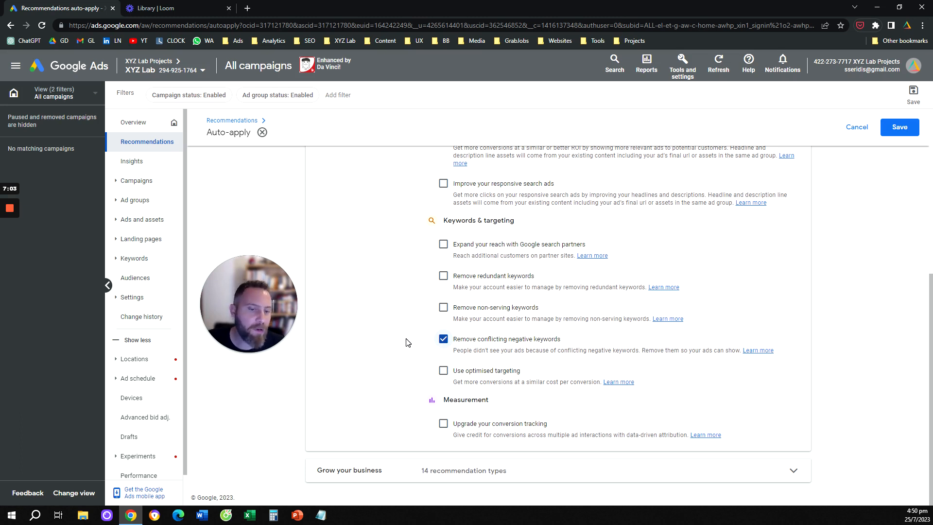
click(443, 370)
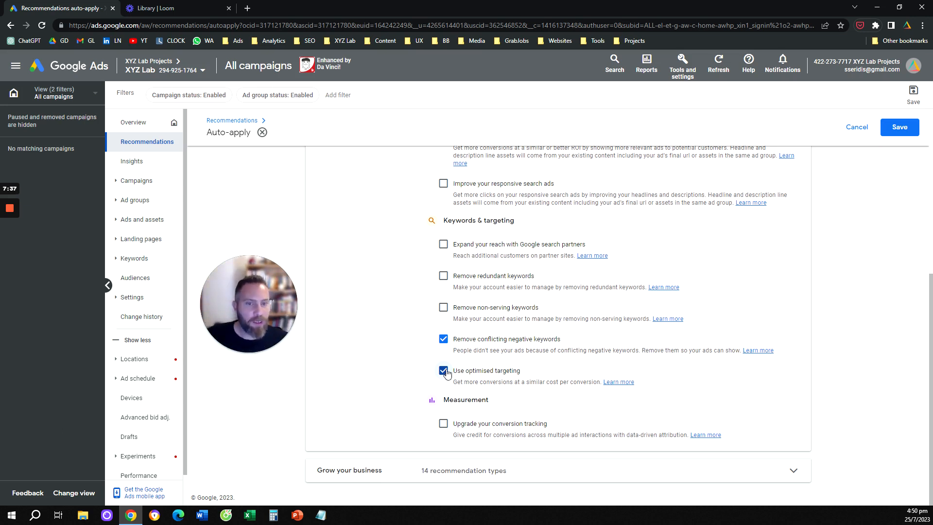
click(443, 370)
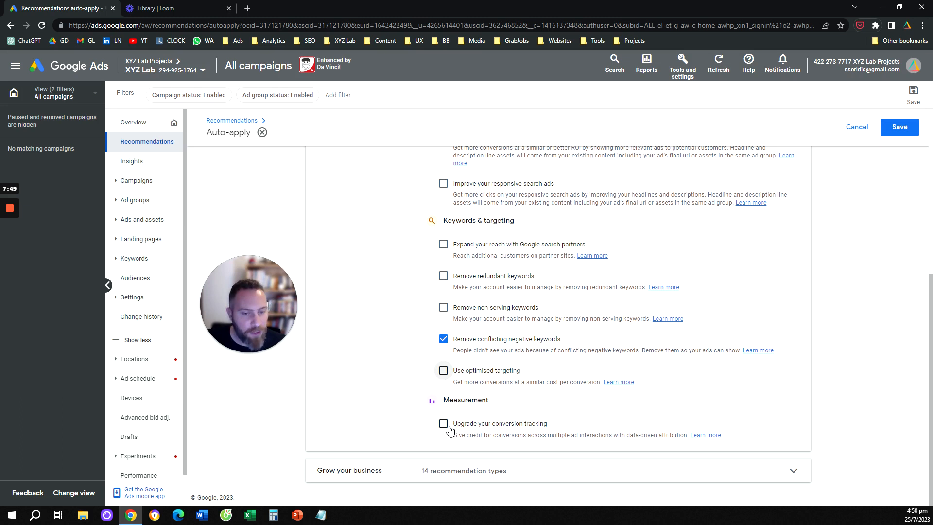
- Enable 'Upgrade your conversion tracking' for auto-apply under Measurement
click(443, 423)
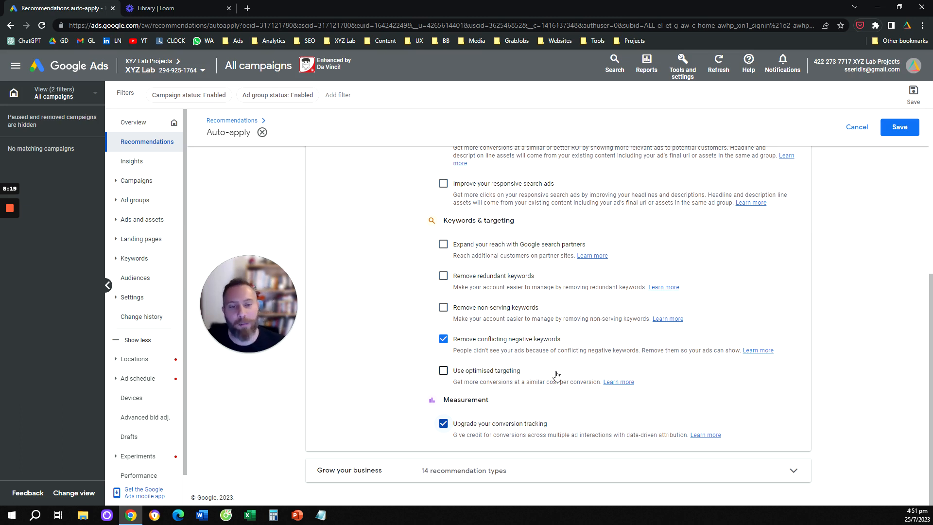
mouse_move(745, 444)
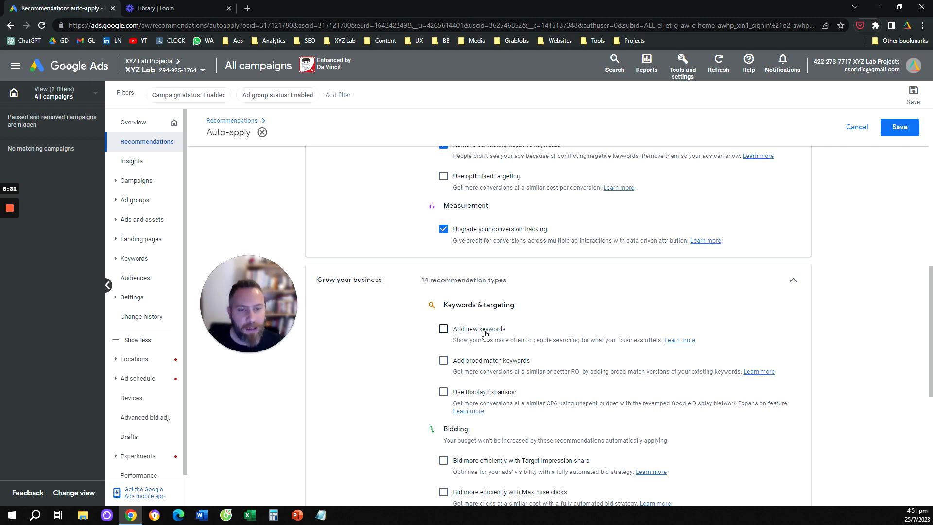
click(443, 328)
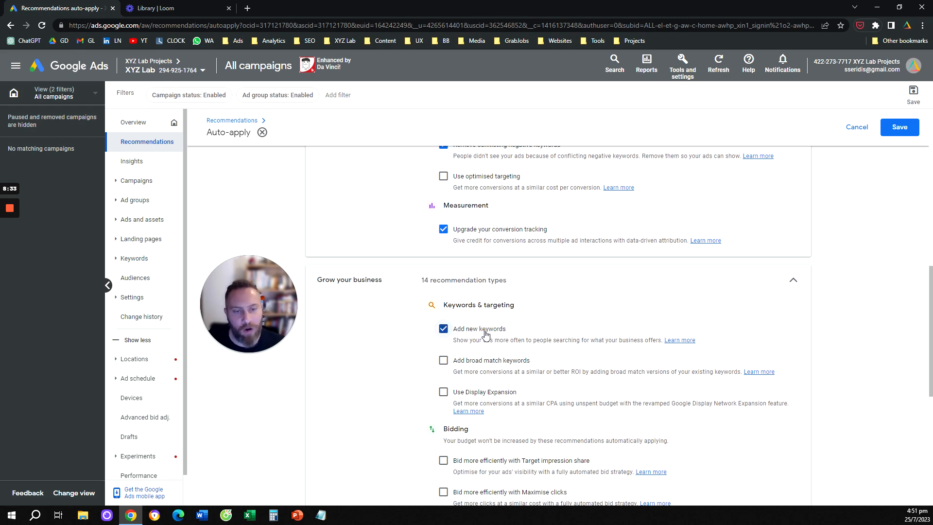
click(443, 328)
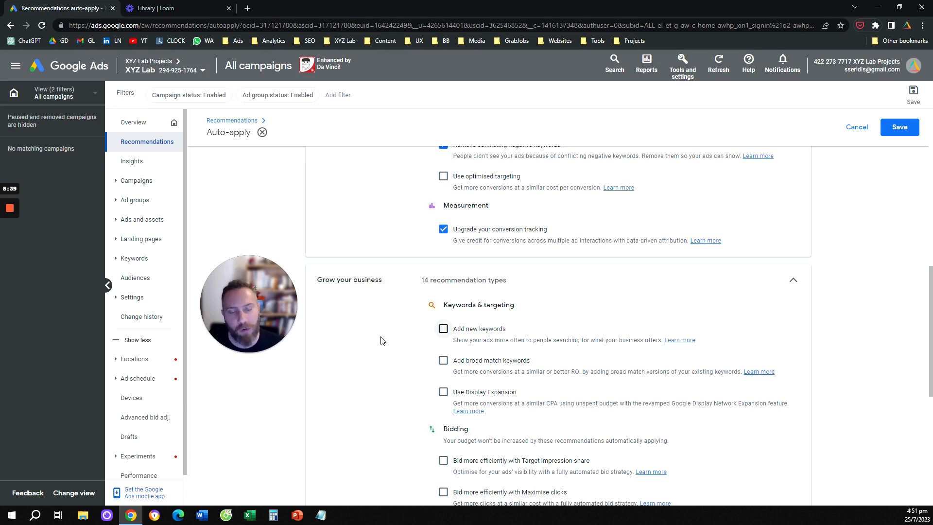
click(443, 359)
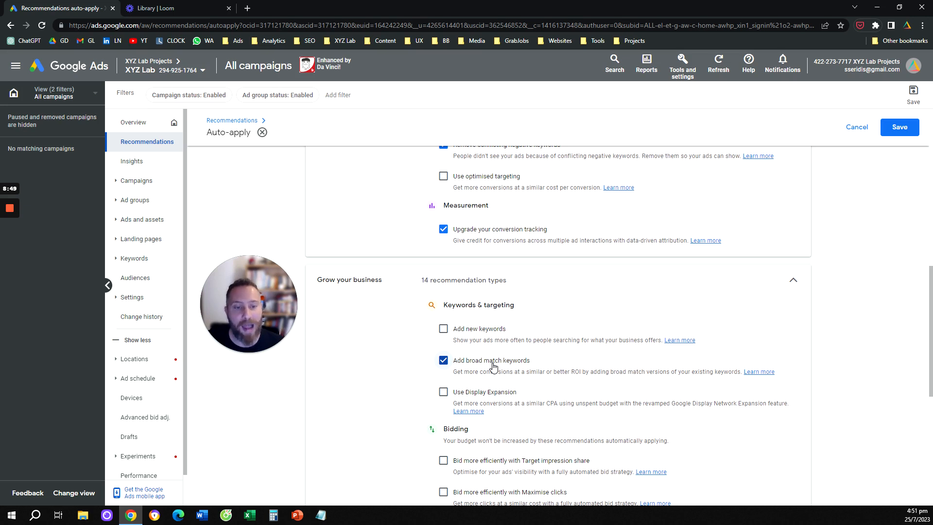
click(443, 359)
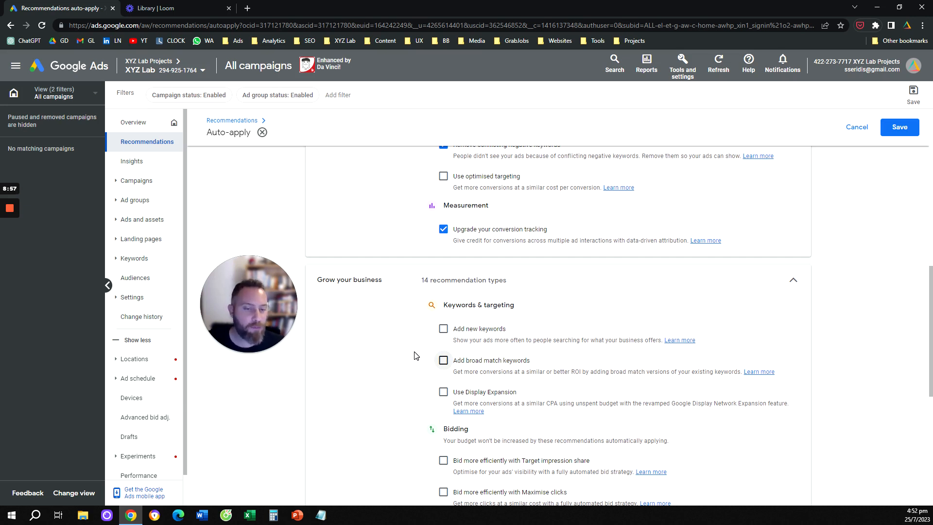
scroll(down, 3)
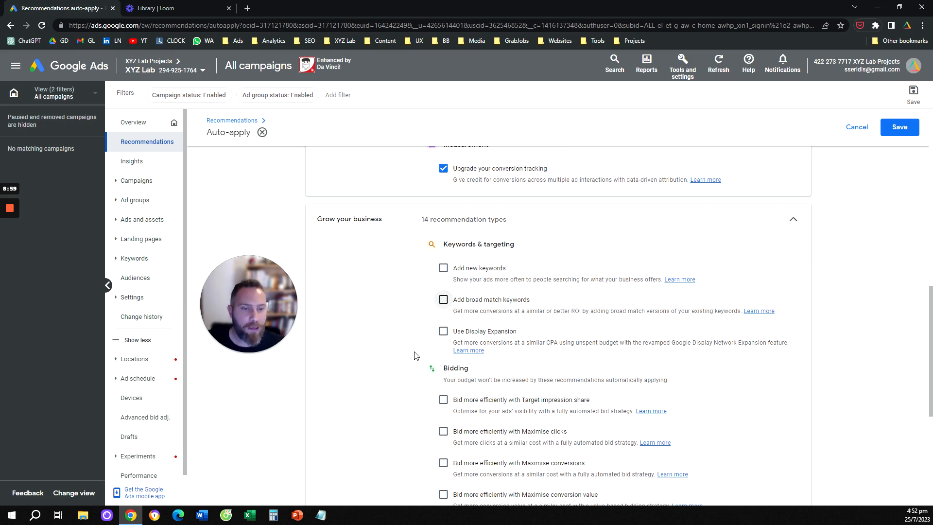
click(443, 330)
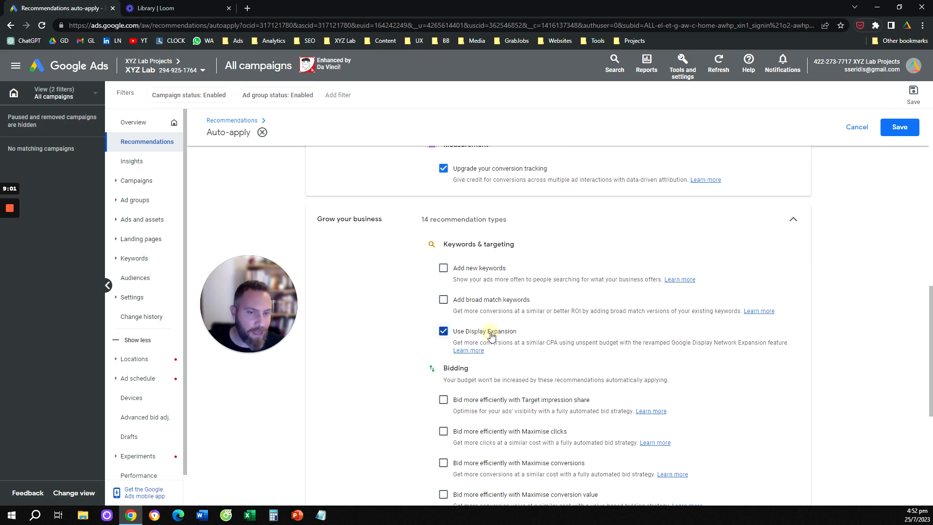
click(443, 330)
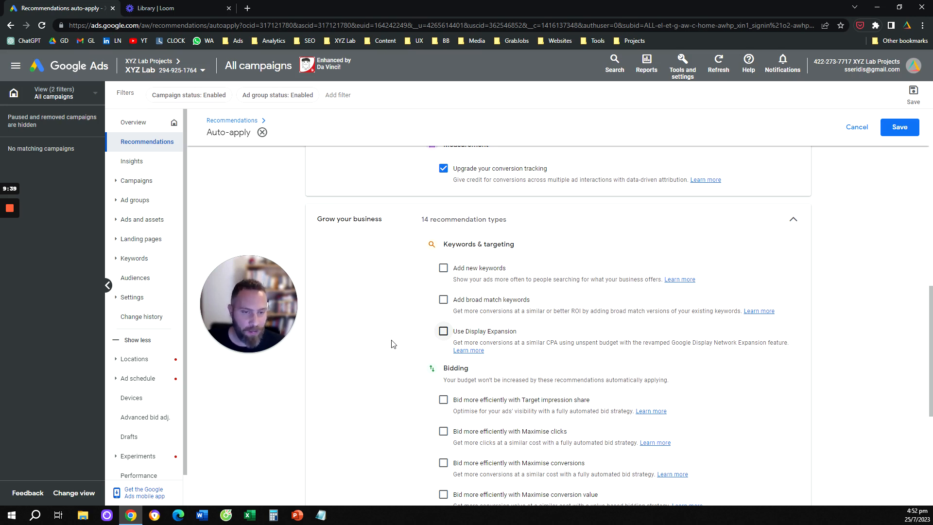
scroll(down, 3)
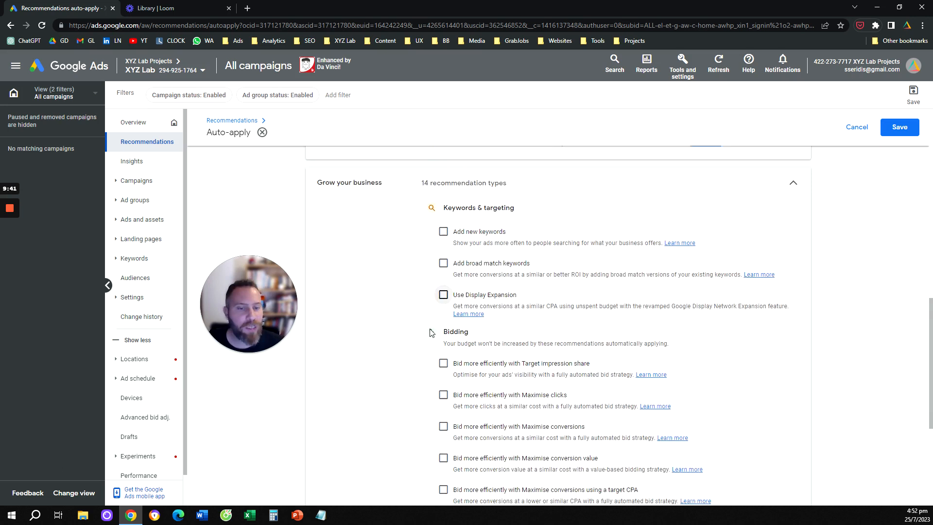
scroll(down, 3)
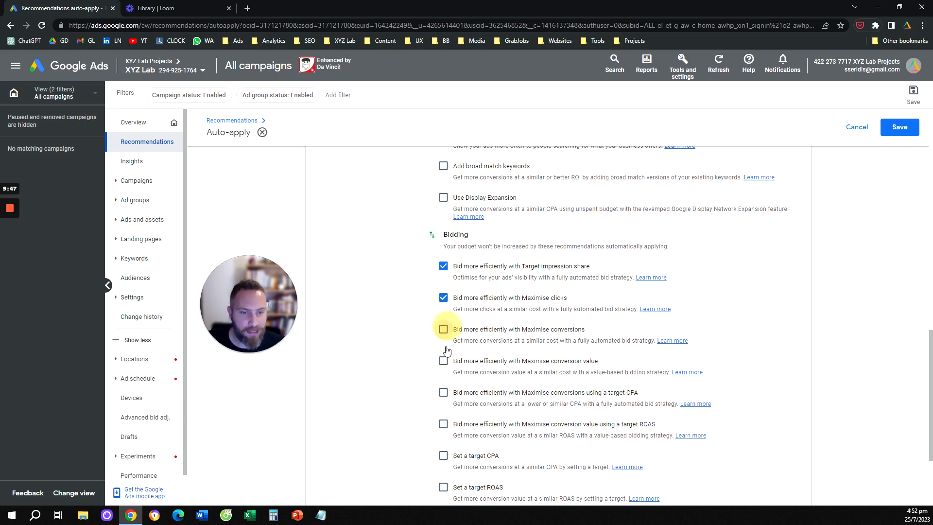
click(443, 329)
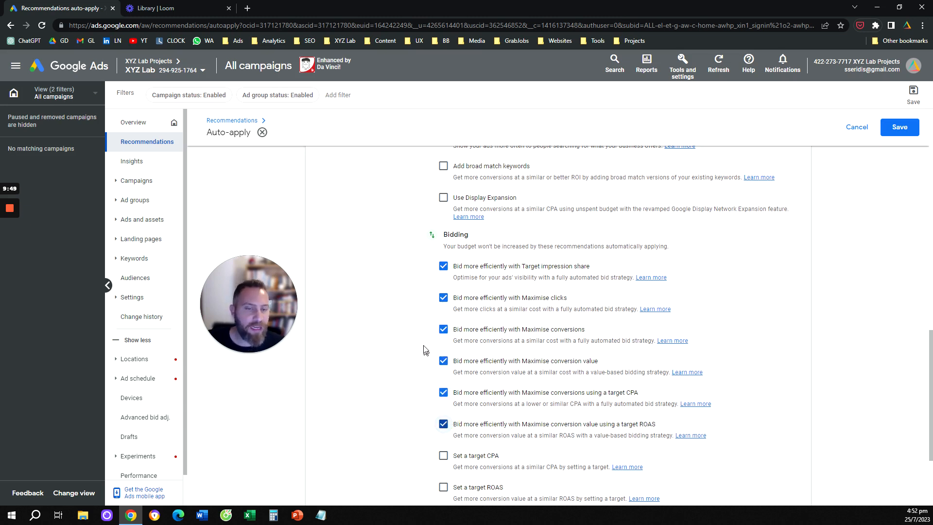
mouse_move(420, 346)
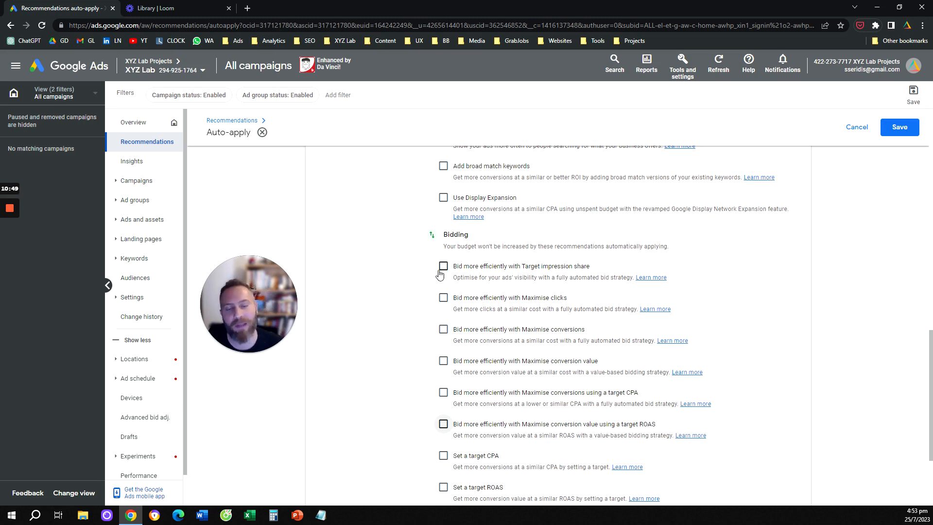
mouse_move(425, 283)
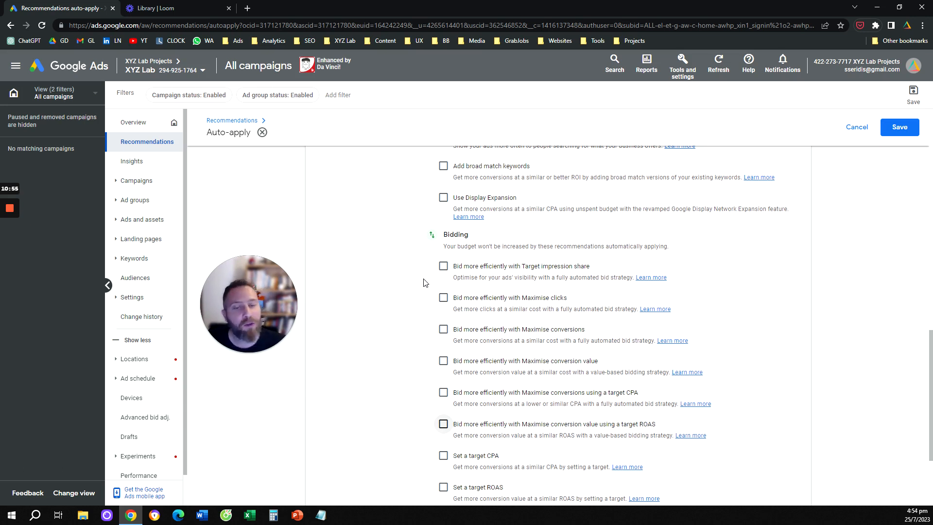
- Enable automatic adjustment of ROAS targets, bringing Grow your business to 2 of 14
scroll(down, 3)
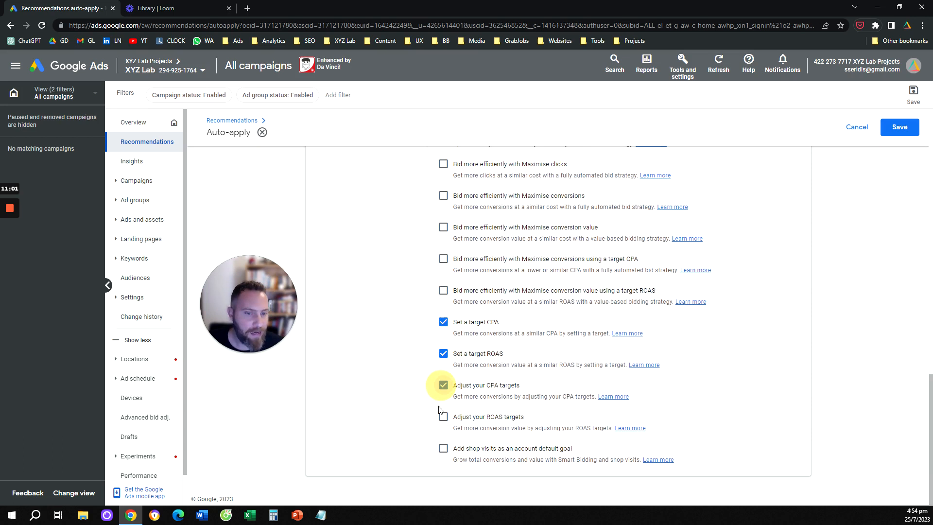
click(443, 415)
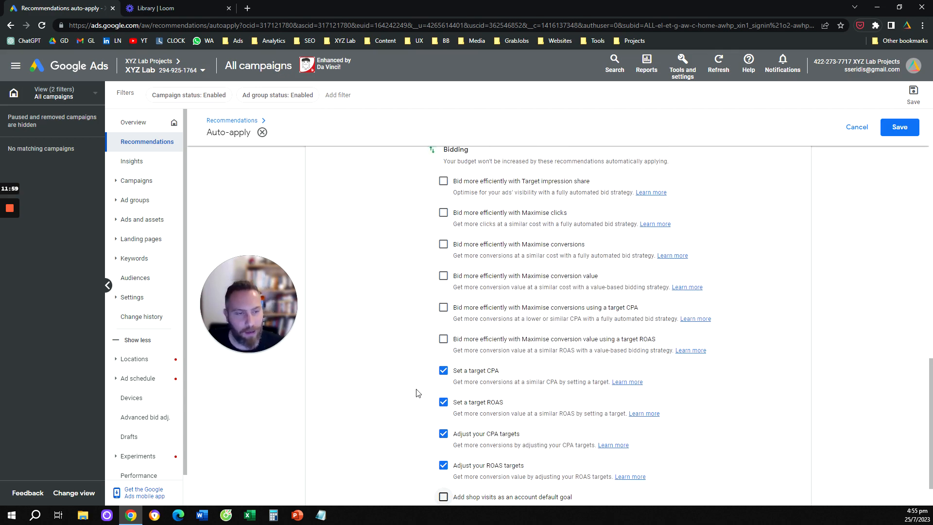
scroll(down, 3)
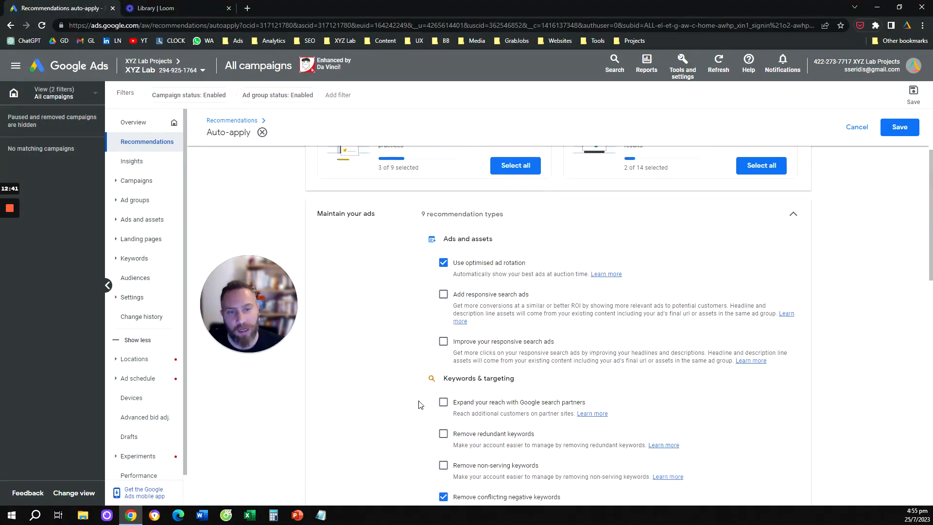
- Enable 'Remove redundant keywords' and 'Remove non-serving keywords' for auto-apply
scroll(down, 3)
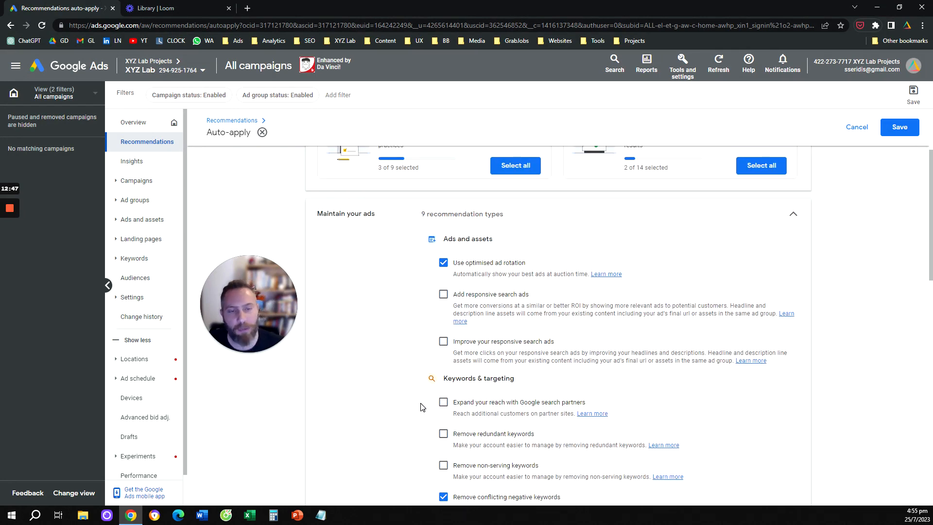
scroll(down, 3)
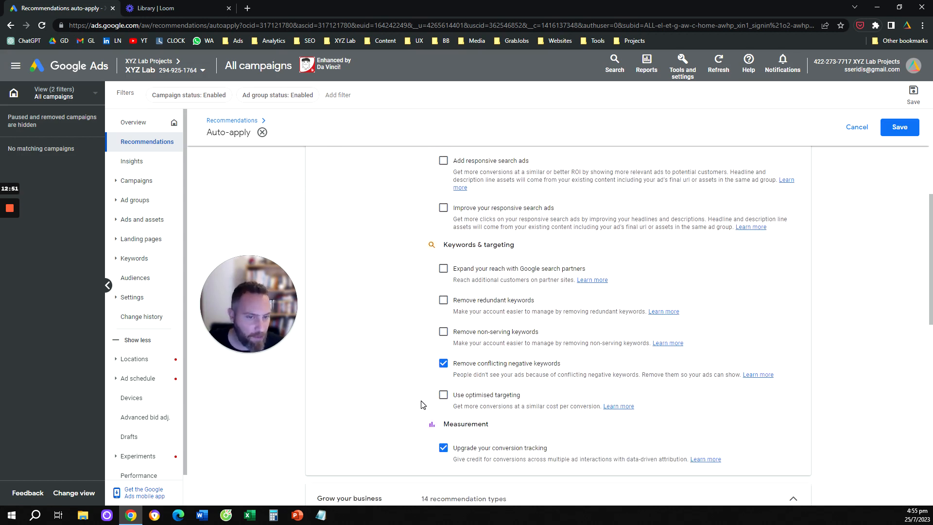
click(443, 331)
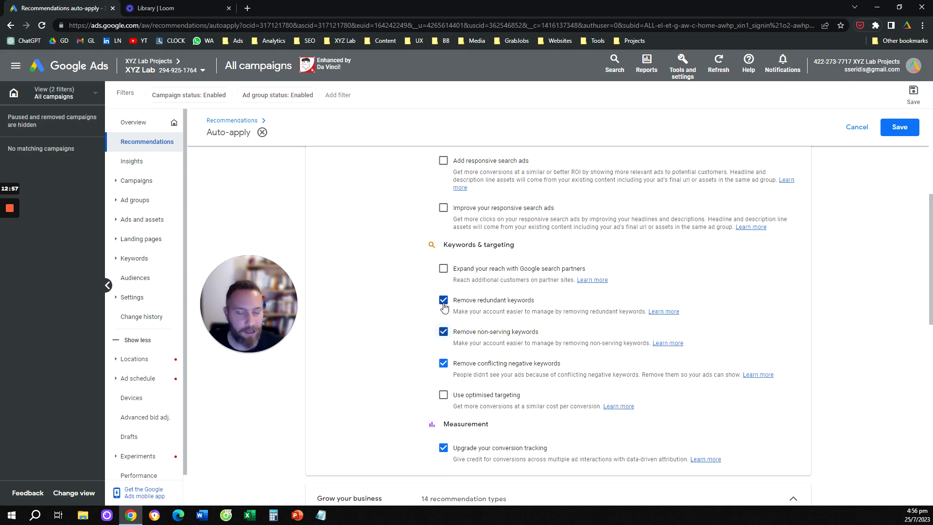
scroll(down, 3)
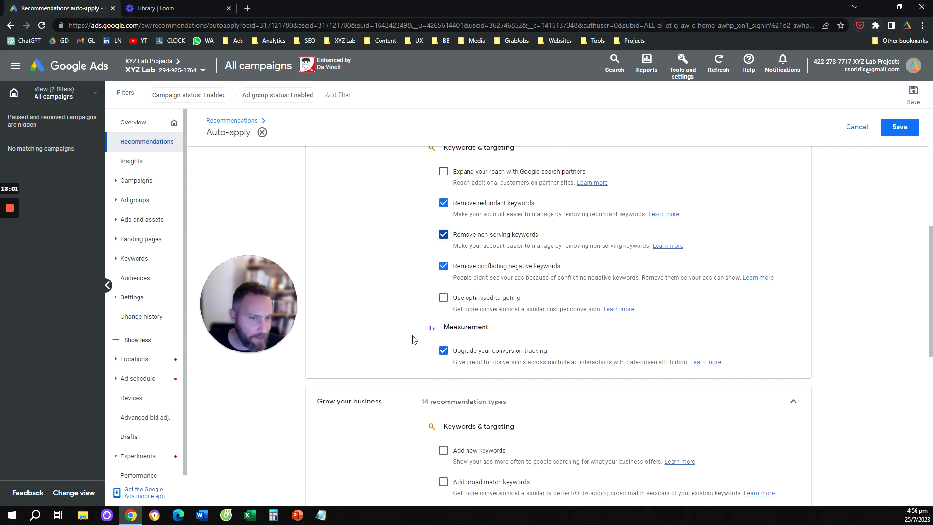
scroll(down, 3)
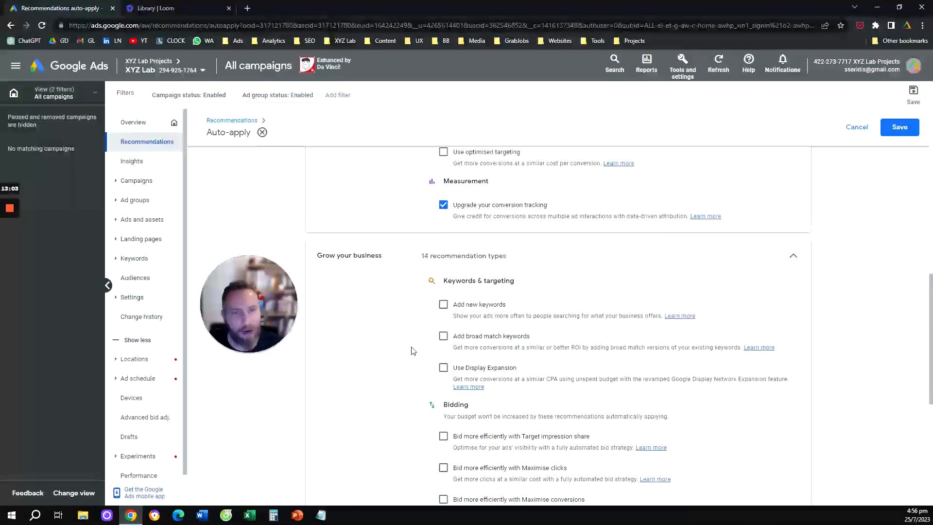
scroll(down, 3)
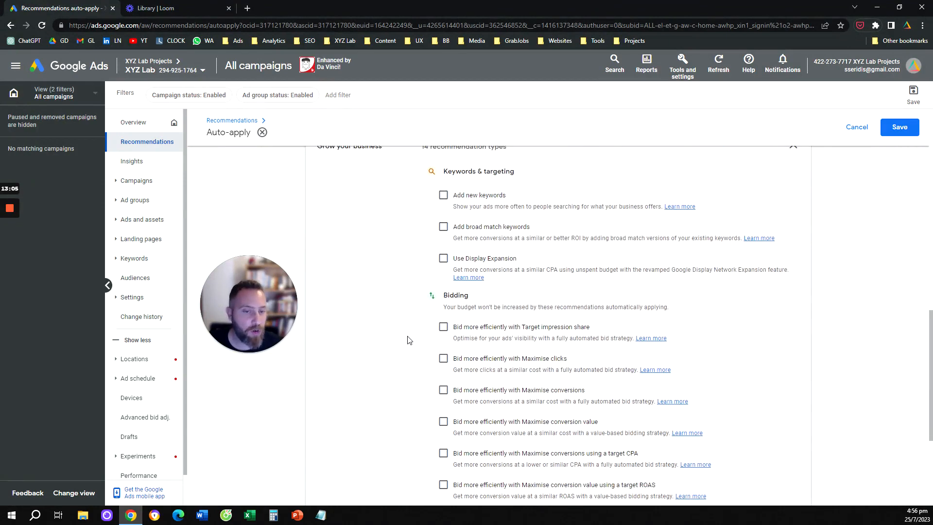